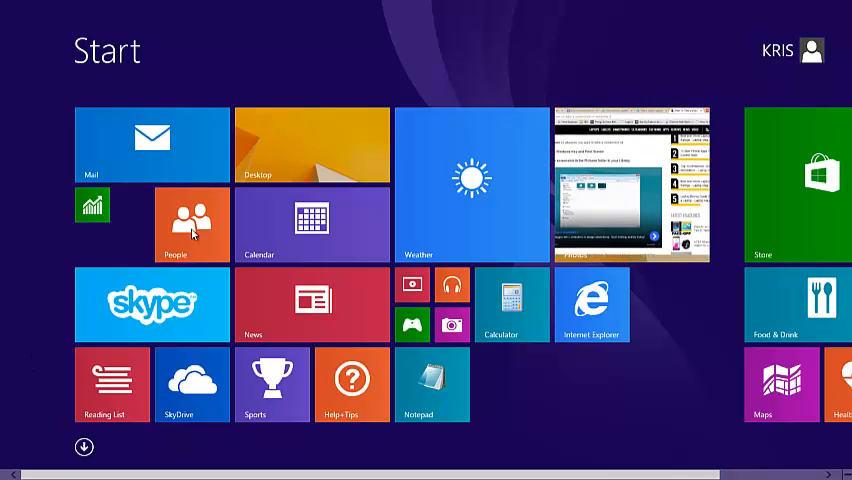
Leave the Start screen tiles for the Windows 8.1 desktop.
left_click(311, 143)
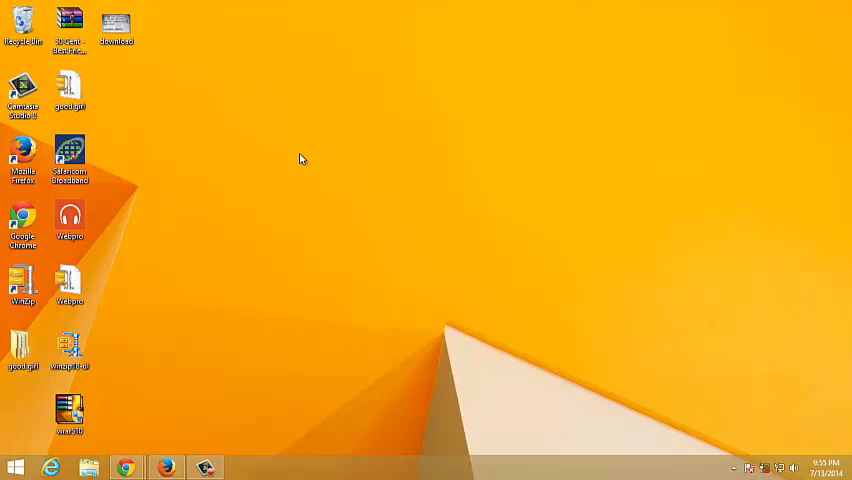
mouse_move(285, 176)
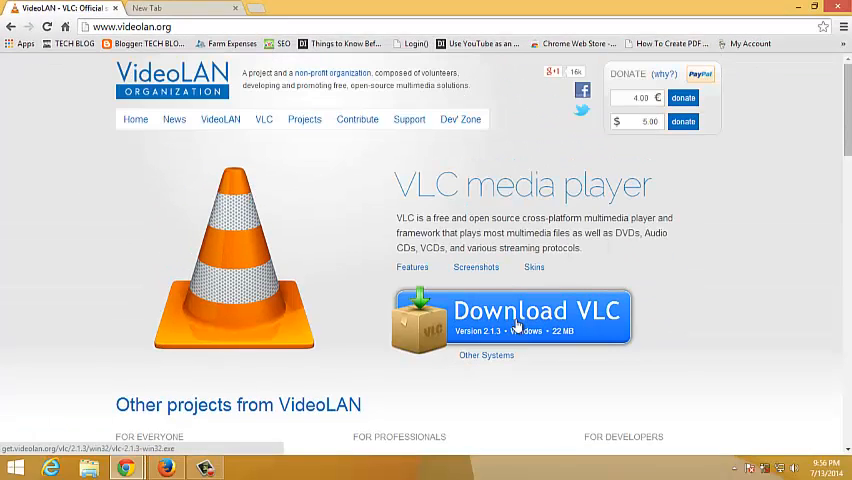
Start the VLC for Windows download on videolan.org, bringing up the Save As prompt for the 2.1.3 installer.
left_click(537, 312)
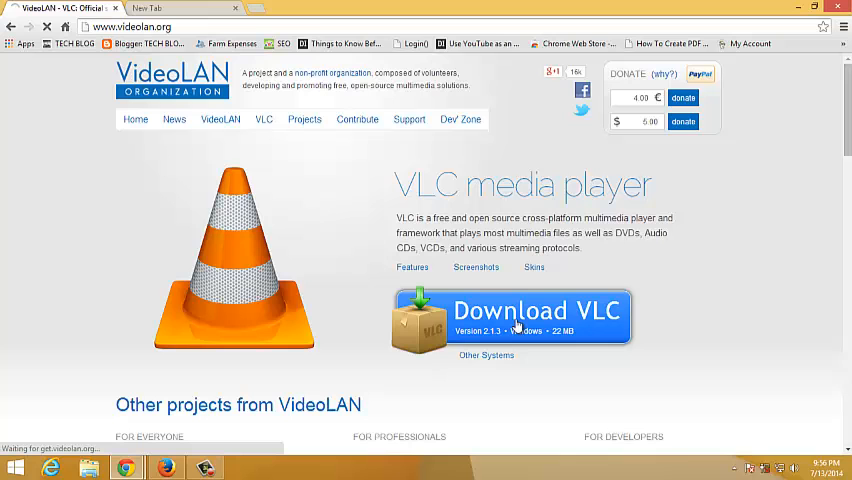
left_click(537, 318)
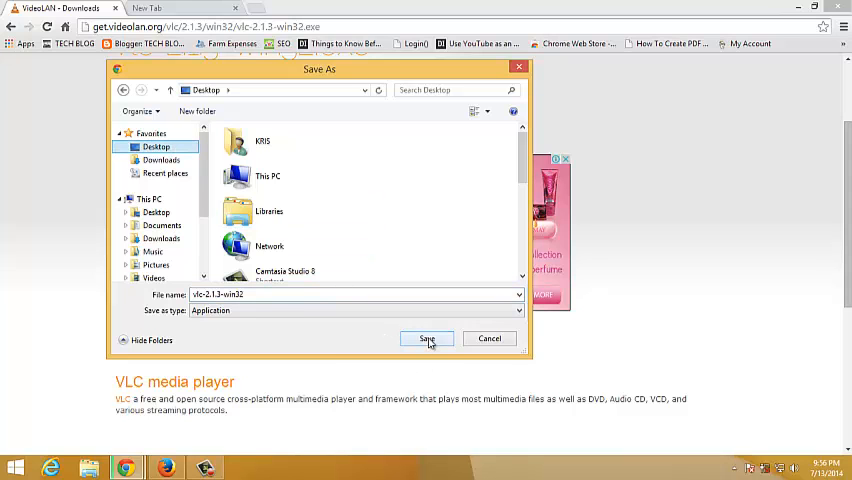
Save the VLC installer to the Desktop and get back to the desktop.
left_click(426, 338)
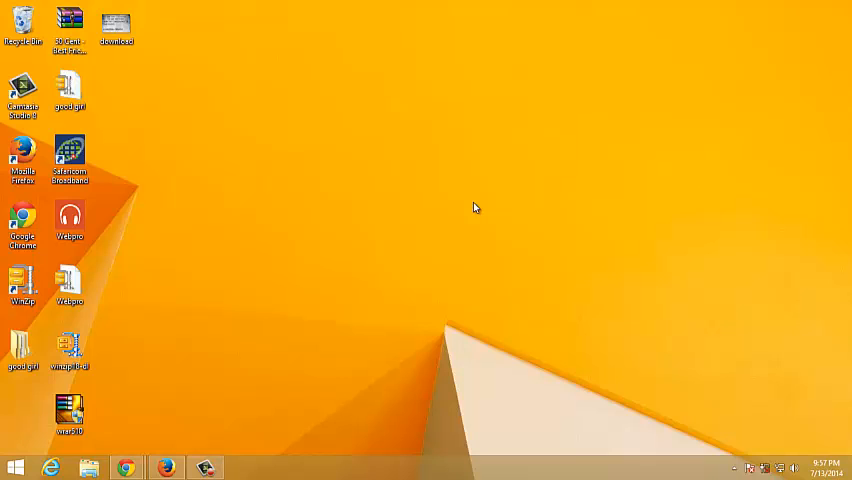
Run the vlc-1.1.10-win32 installer from the Downloads folder in File Explorer.
left_click(89, 467)
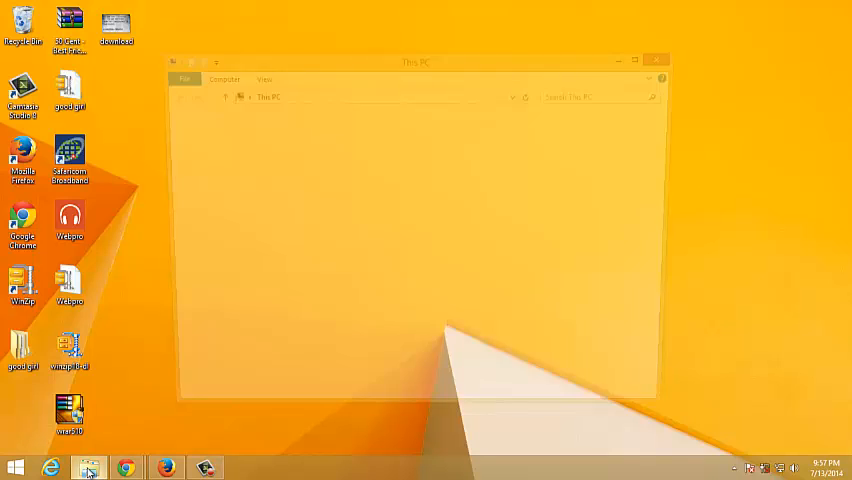
left_click(206, 145)
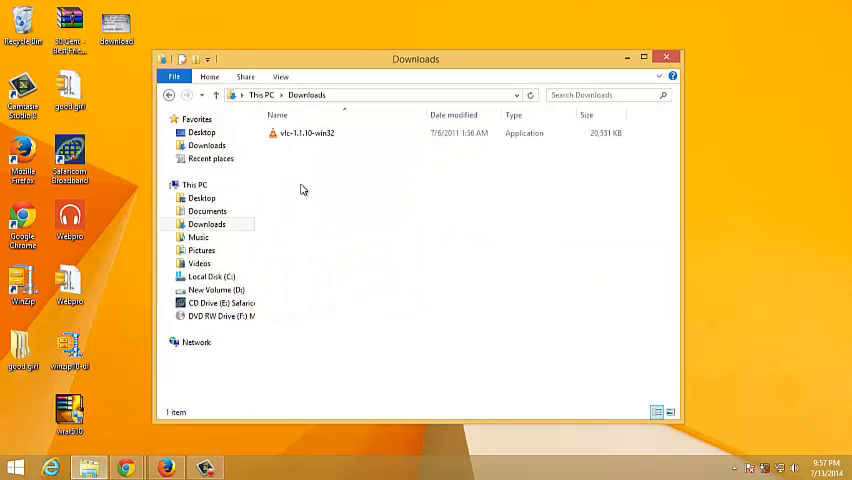
left_click(303, 133)
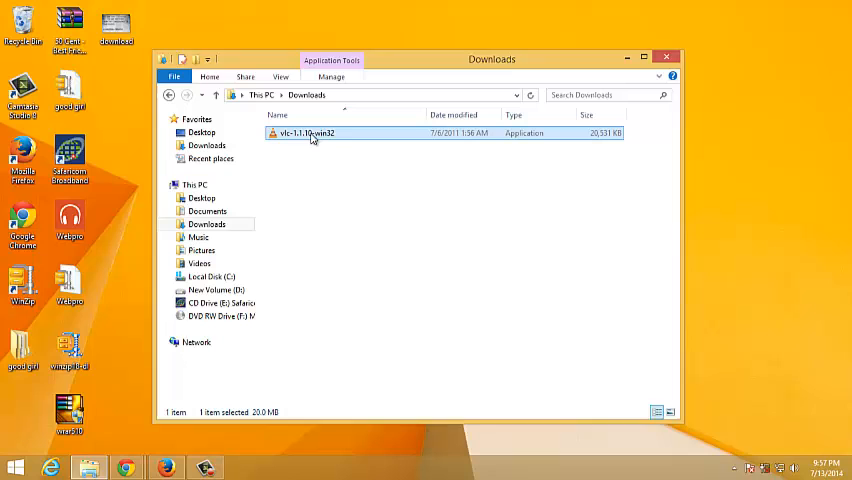
double_click(310, 132)
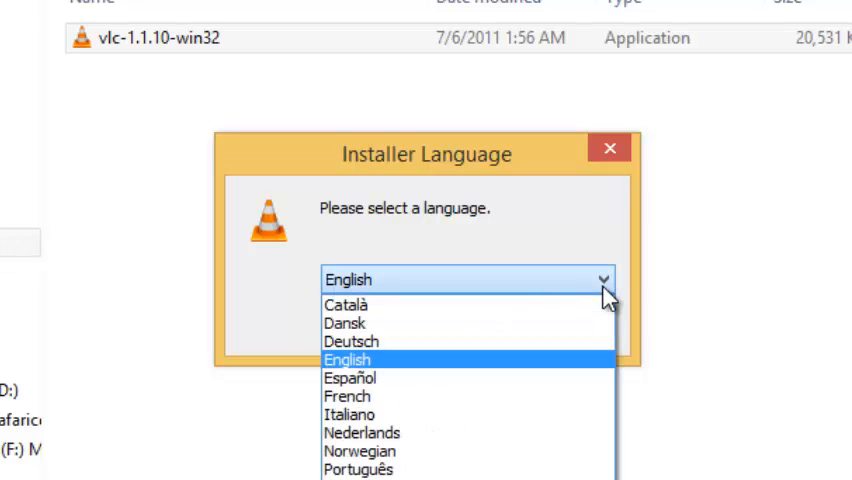
Confirm English as the installer language and advance past the welcome page to the License Agreement.
left_click(348, 359)
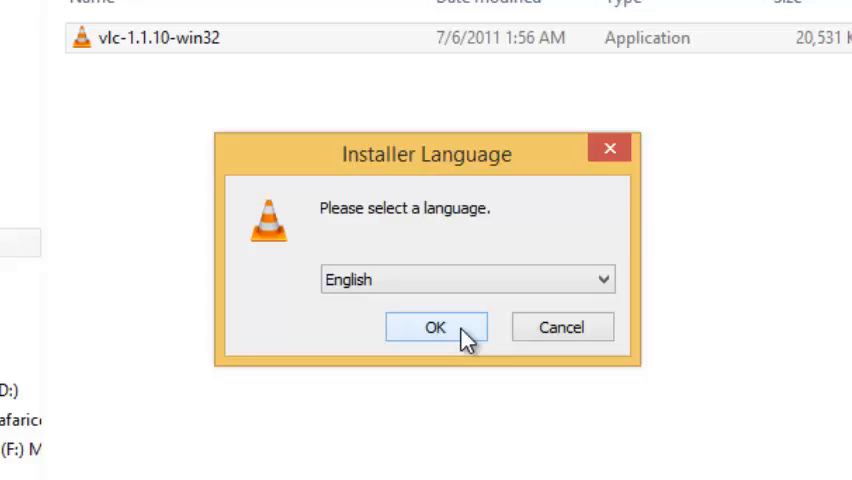
left_click(434, 327)
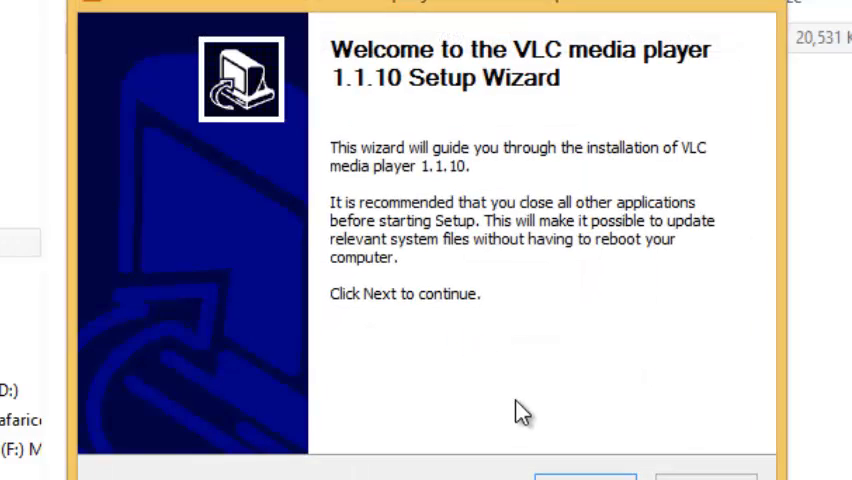
left_click(586, 475)
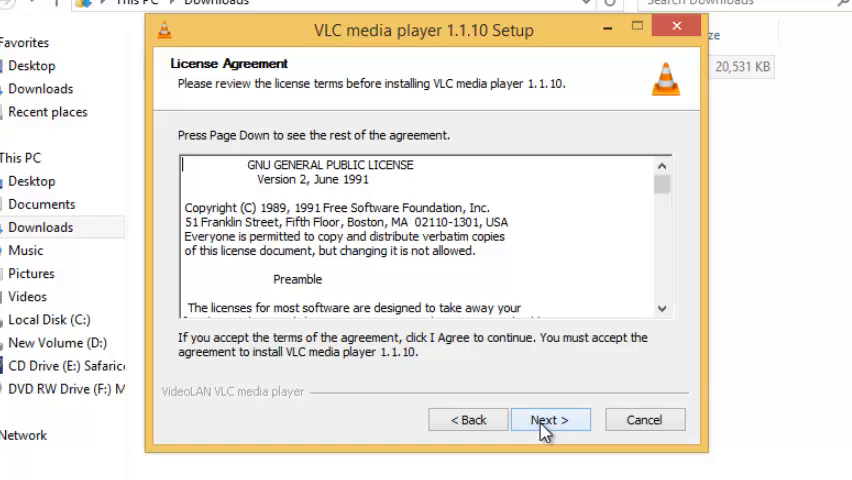
Accept the license and keep the default components, including the desktop shortcut.
left_click(549, 419)
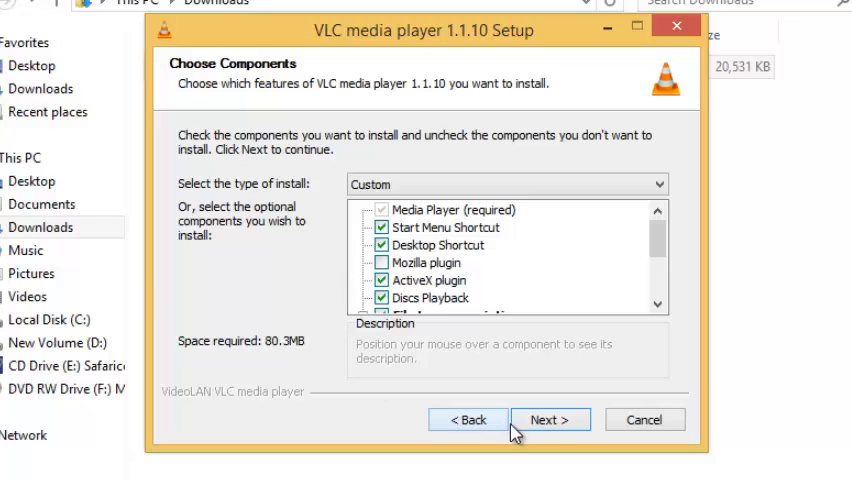
left_click(549, 419)
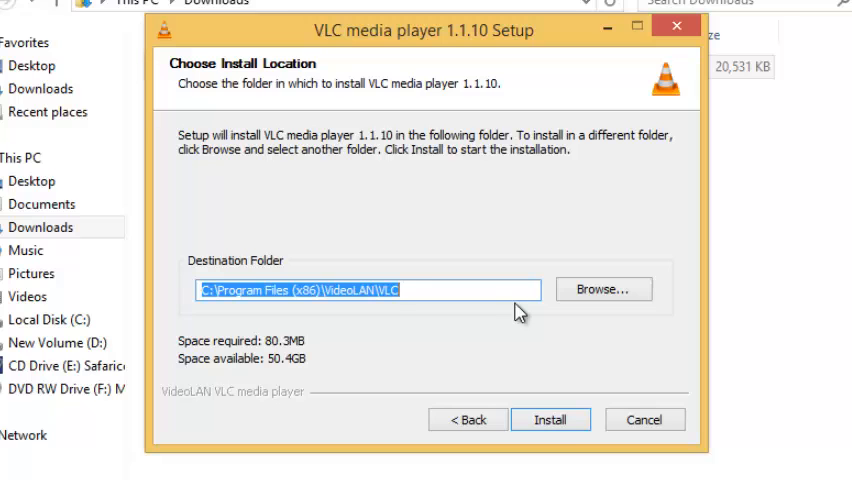
Install VLC 1.1.10 into C:\Program Files (x86)\VideoLAN\VLC and finish the wizard.
left_click(550, 419)
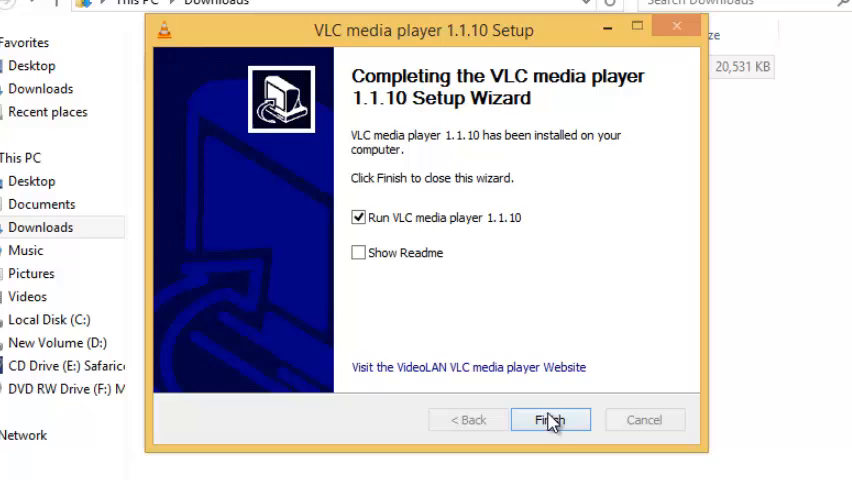
left_click(550, 419)
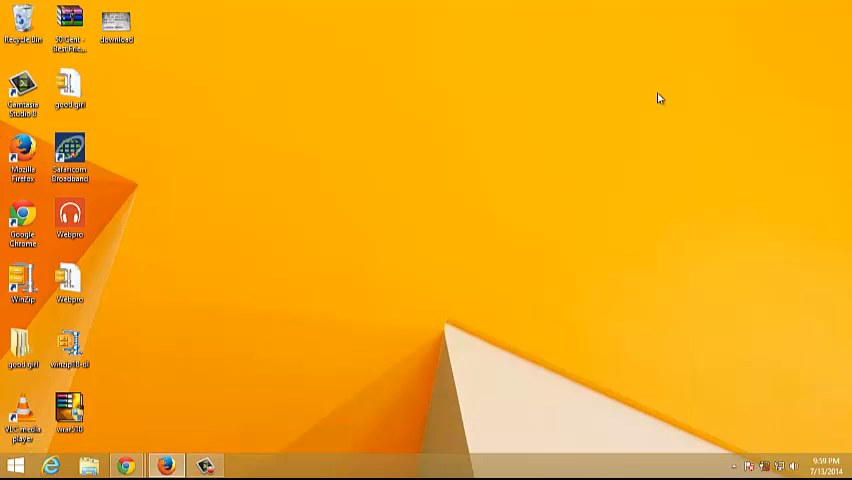
mouse_move(651, 106)
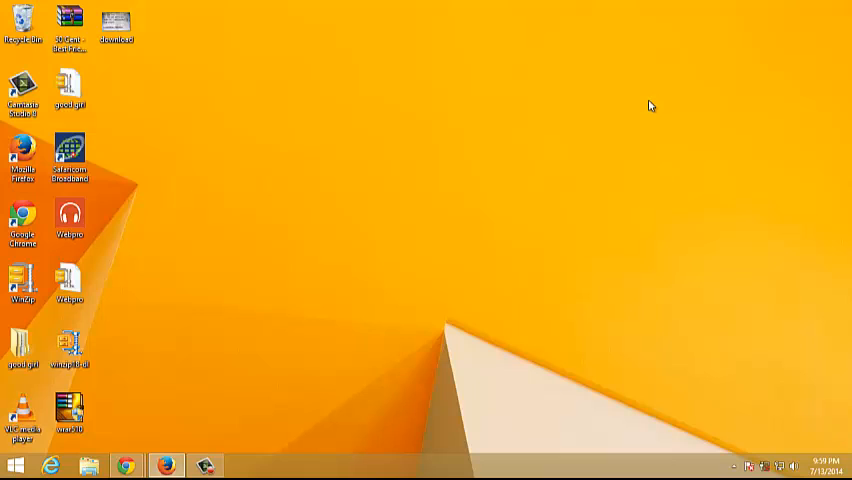
mouse_move(645, 108)
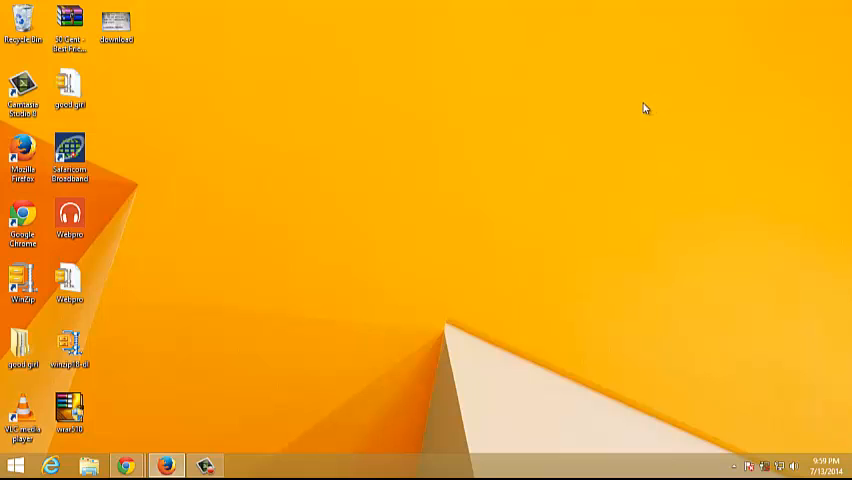